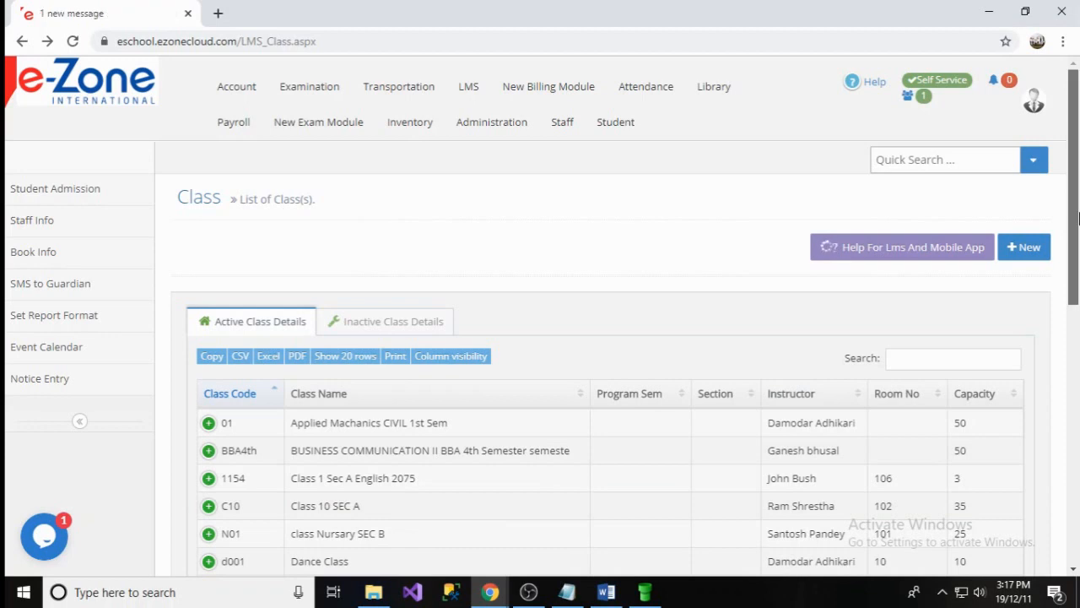
mouse_move(801, 260)
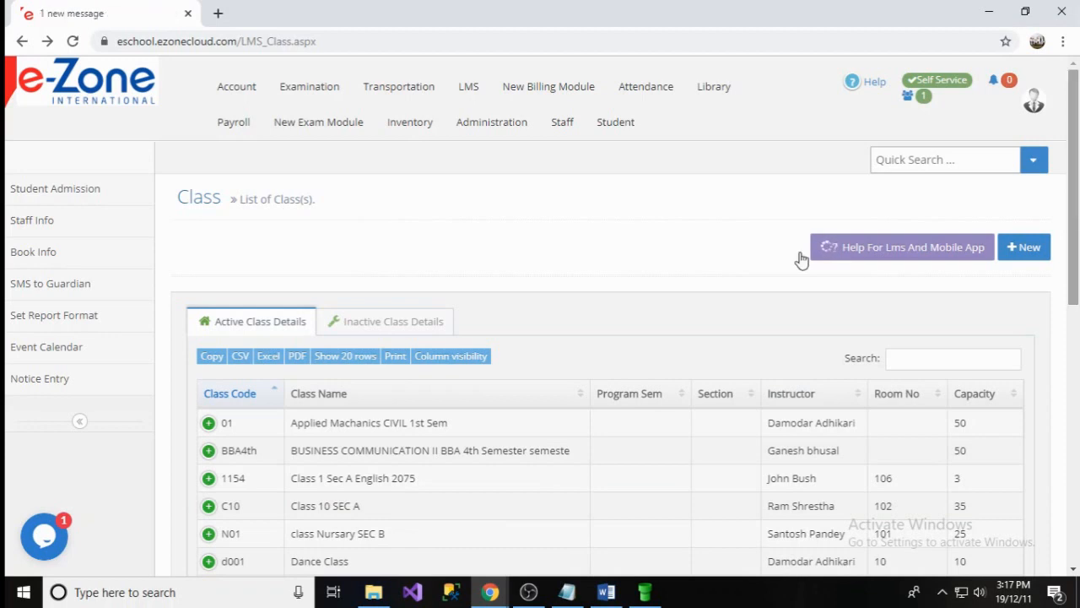
- Add a new class for BE Civil 1st Sem.- 2075 with subject Applied Mechanics-TH and save it
click(467, 87)
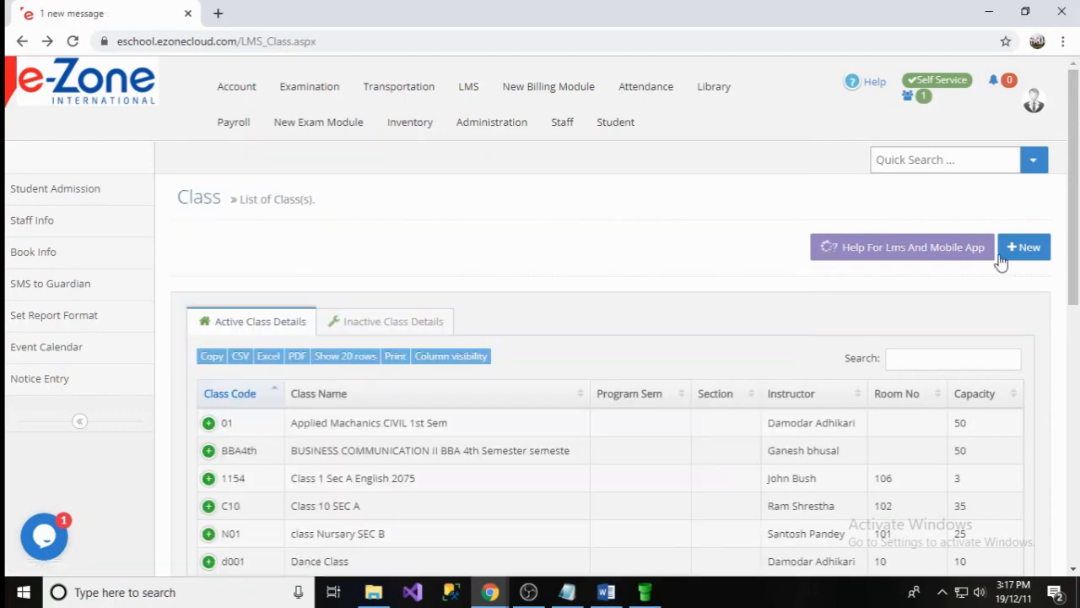
scroll(down, 3)
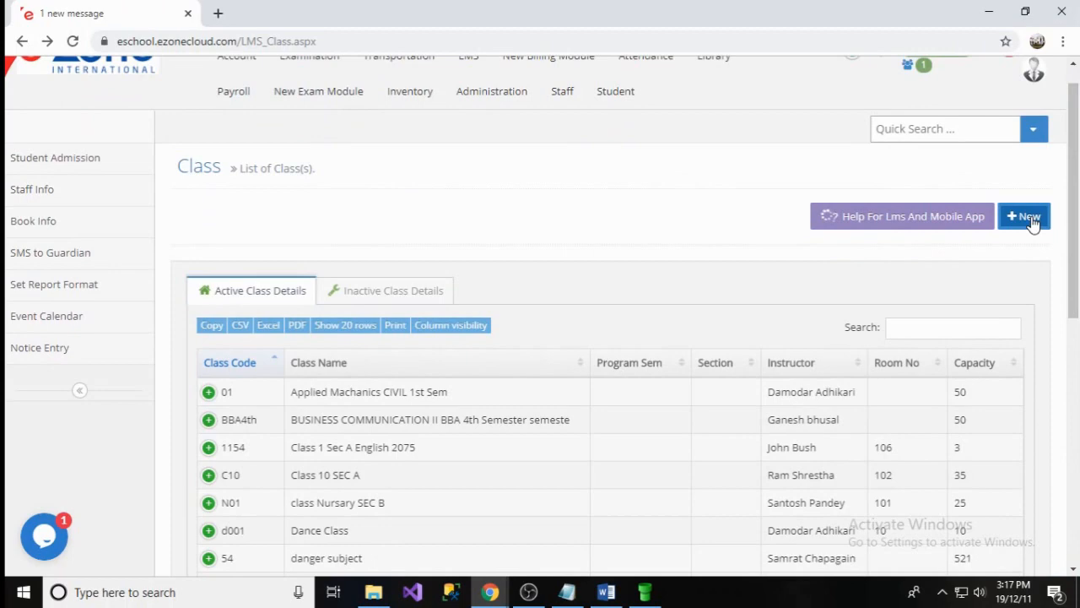
click(1024, 216)
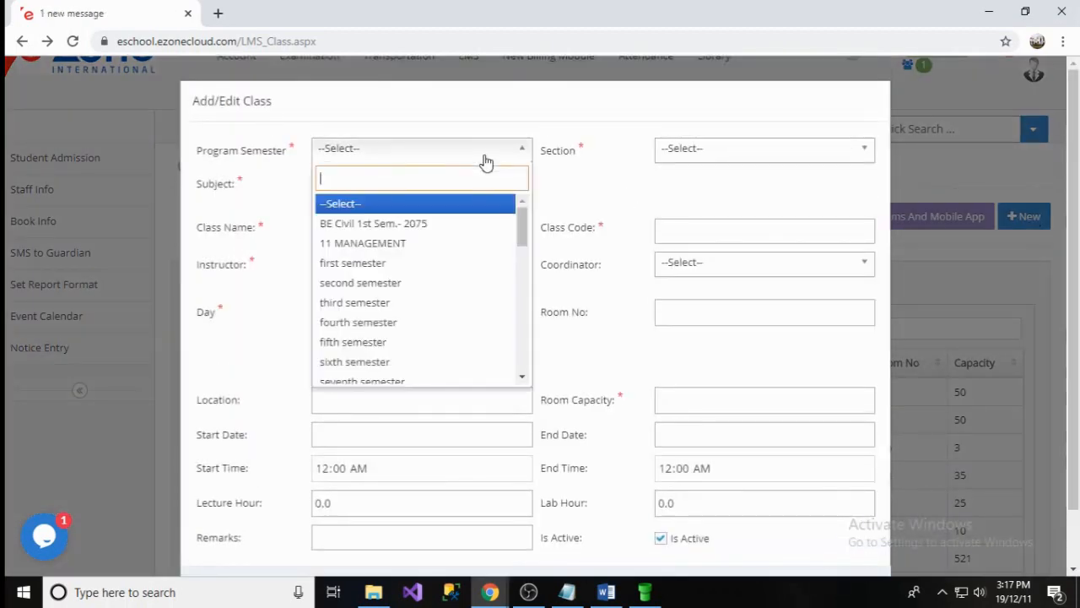
click(373, 222)
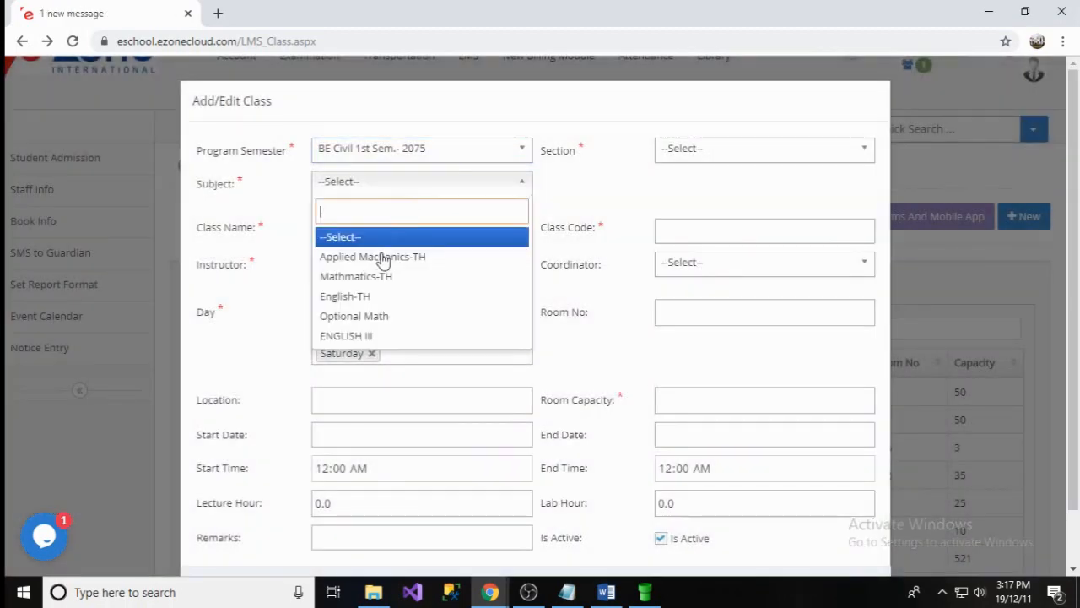
click(371, 256)
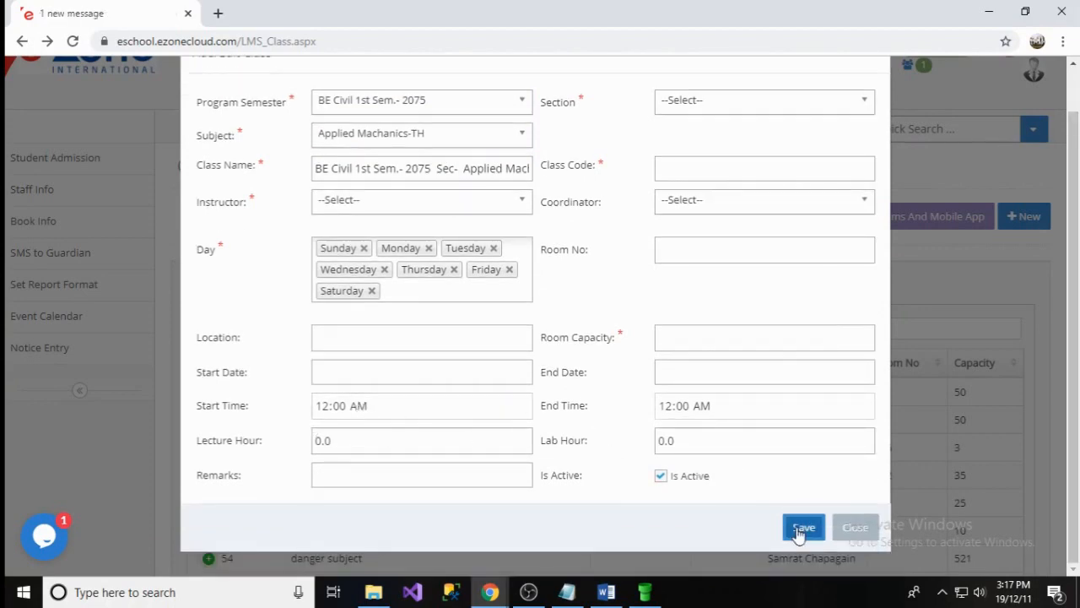
click(854, 526)
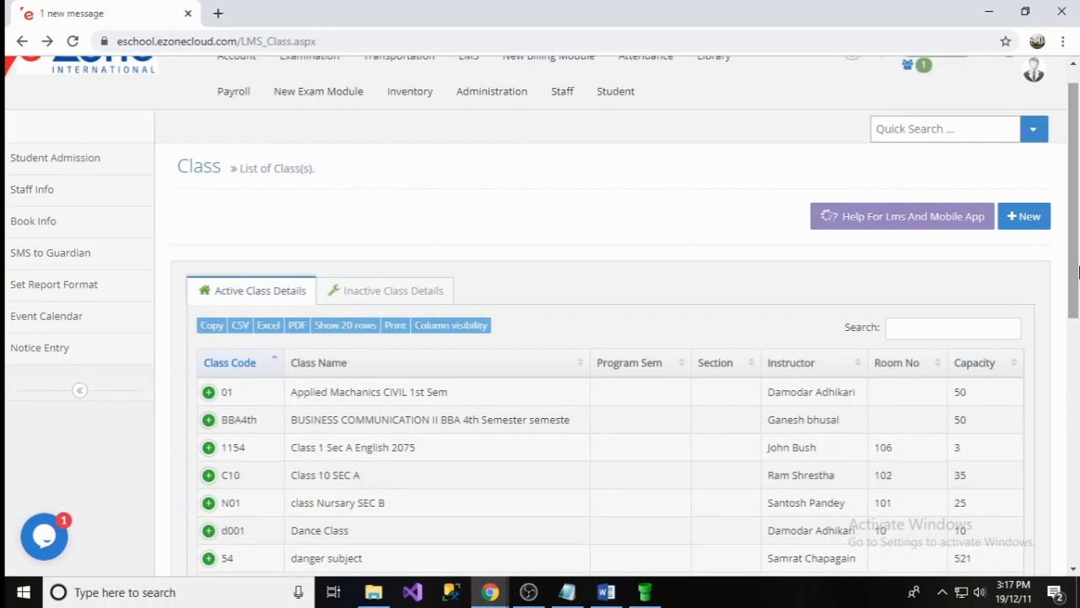
- Expand the Applied Mechanics CIVIL 1st Sem row and start Add Students for that class
scroll(down, 3)
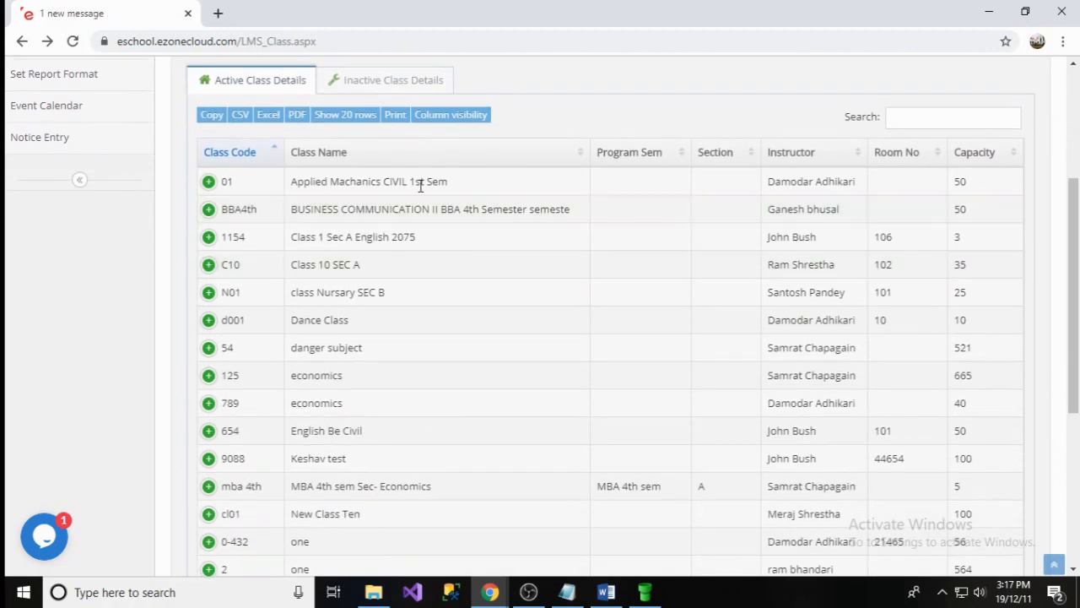
click(210, 181)
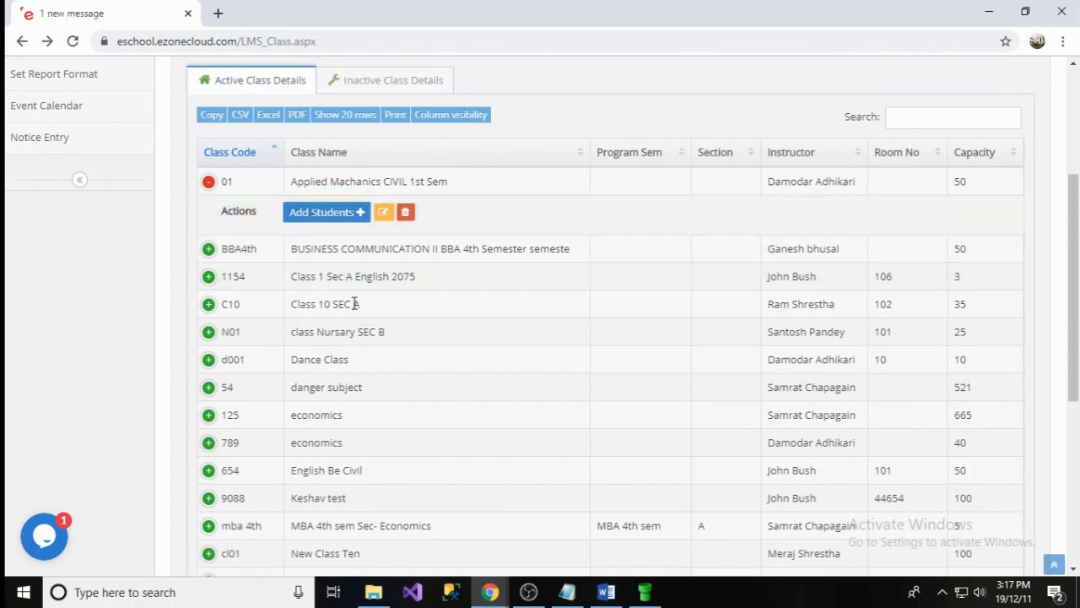
click(326, 213)
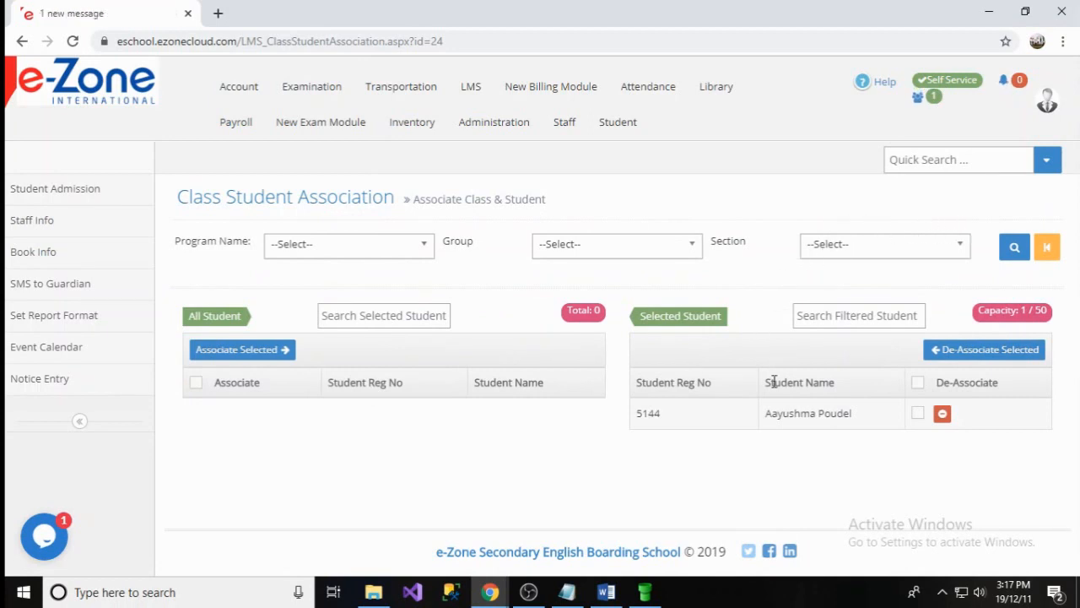
click(1014, 247)
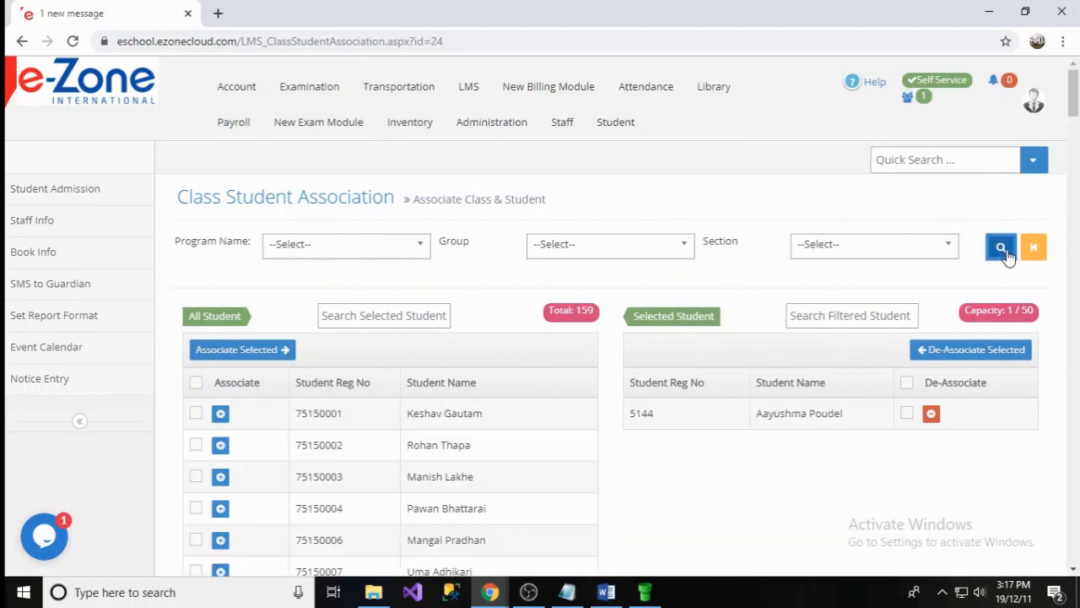
scroll(down, 3)
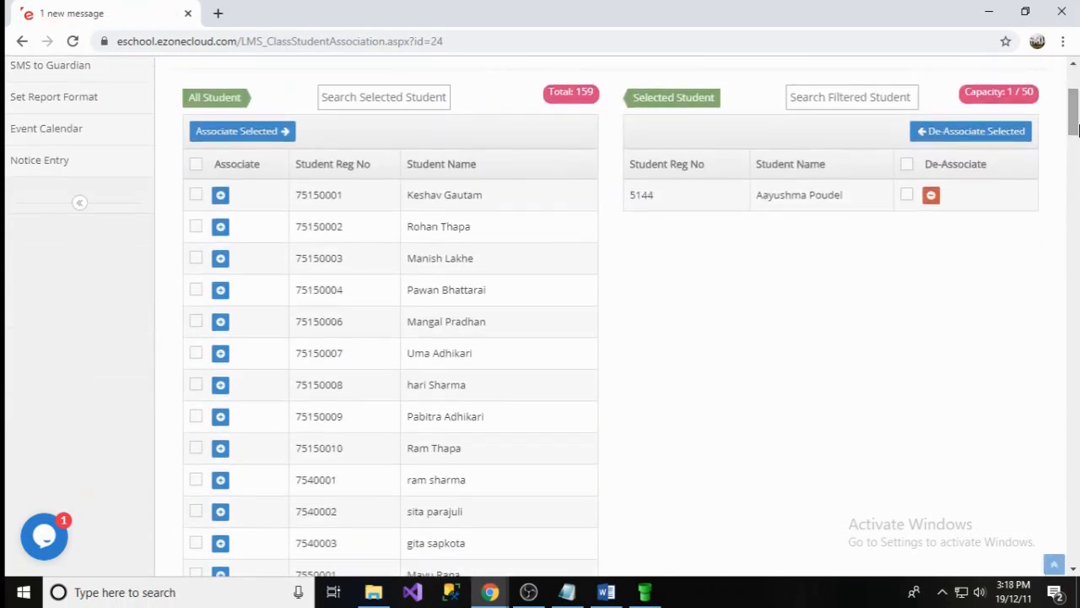
click(243, 132)
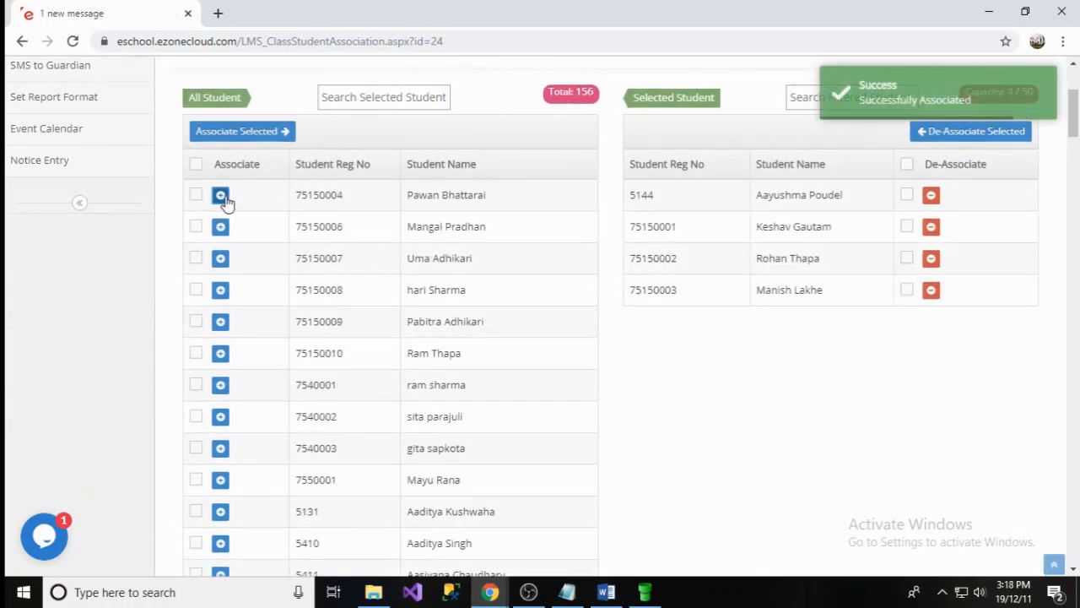
click(220, 196)
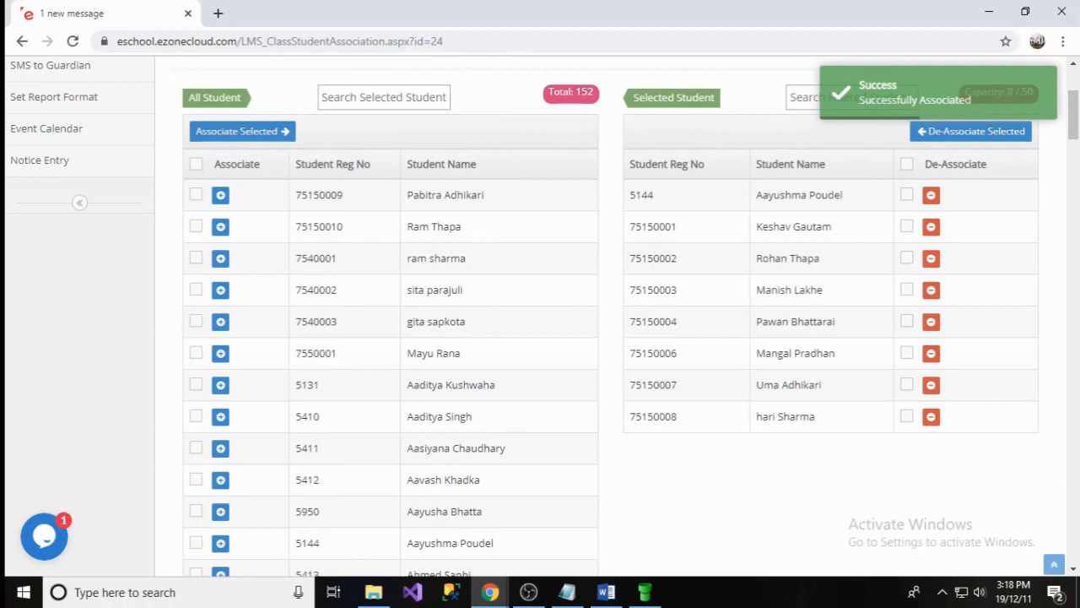